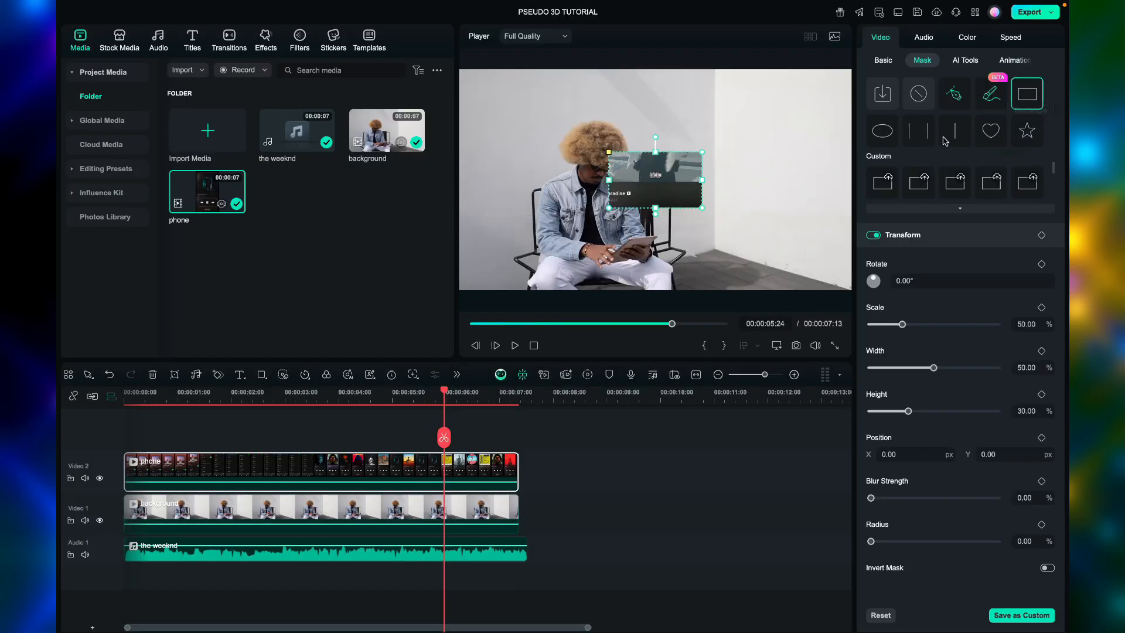
Crop the phone recording with a custom rounded-rectangle mask, height ~97.75%, radius ~10.75%
{"action": "left_click", "coordinate": [881, 182]}
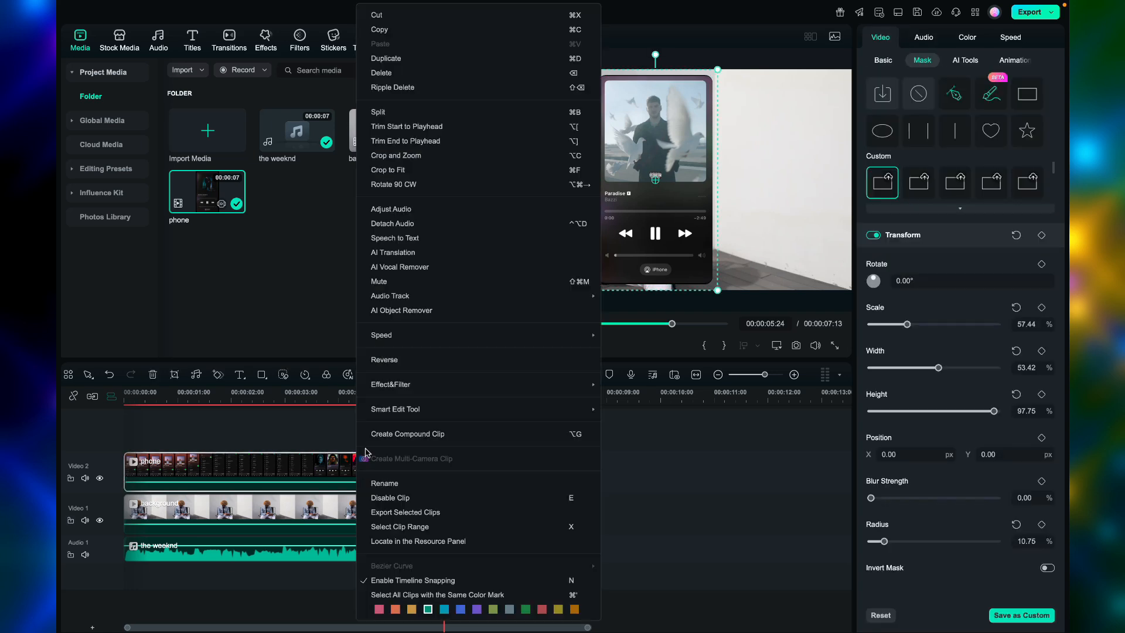
{"action": "mouse_move", "coordinate": [407, 434]}
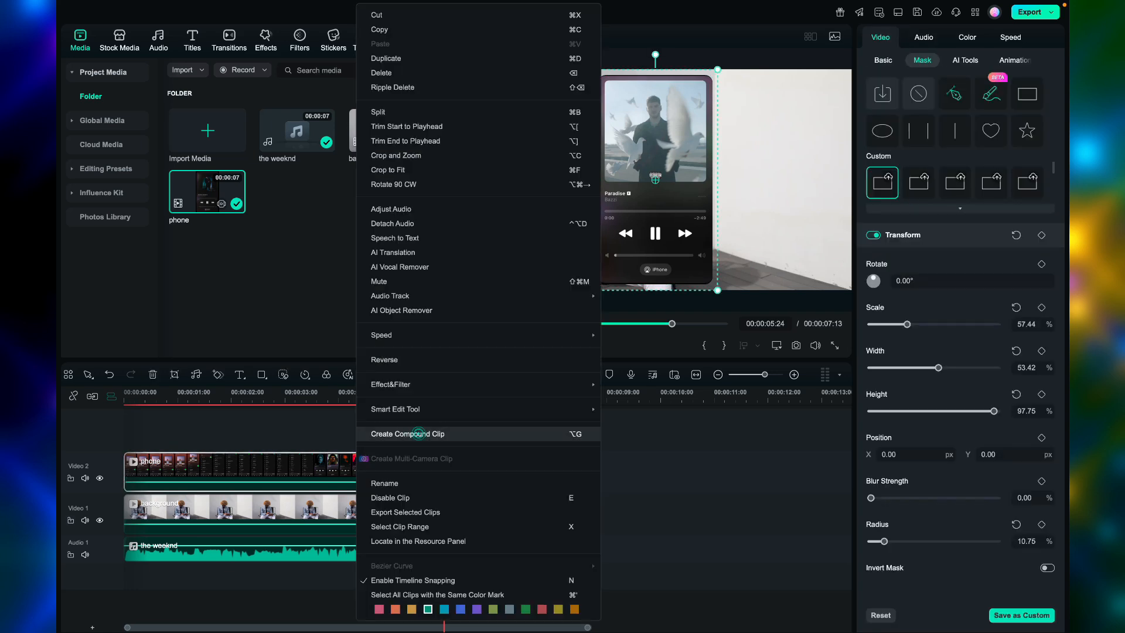
Make the masked phone a compound clip at 144.33% scale, positioned right of the man
{"action": "left_click", "coordinate": [407, 434]}
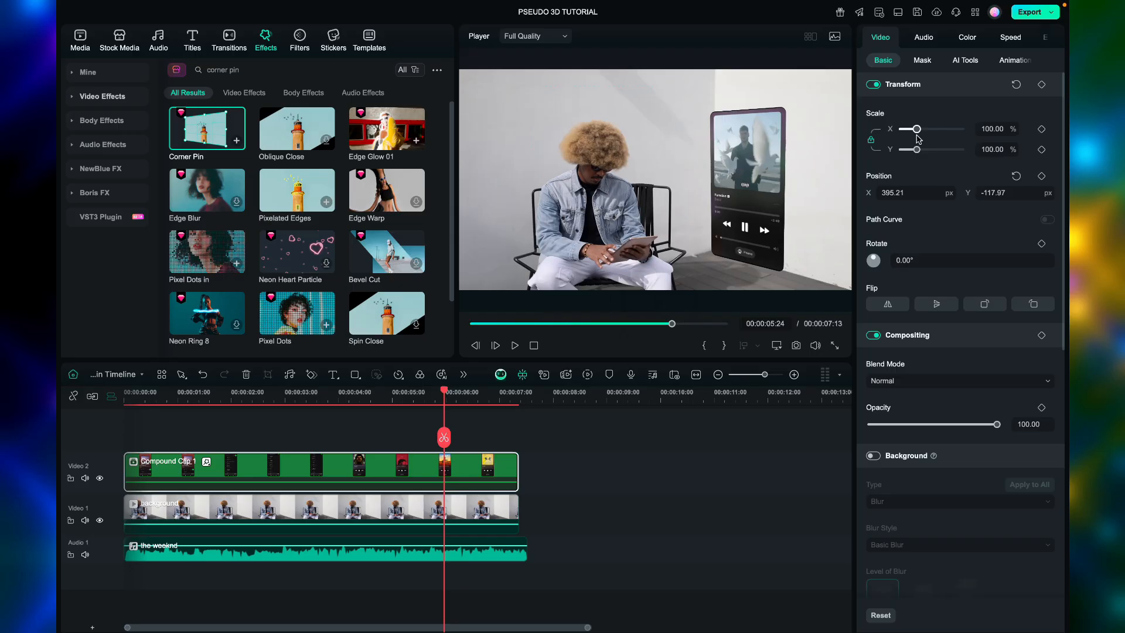
{"action": "left_click_drag", "start_coordinate": [909, 129], "coordinate": [922, 129]}
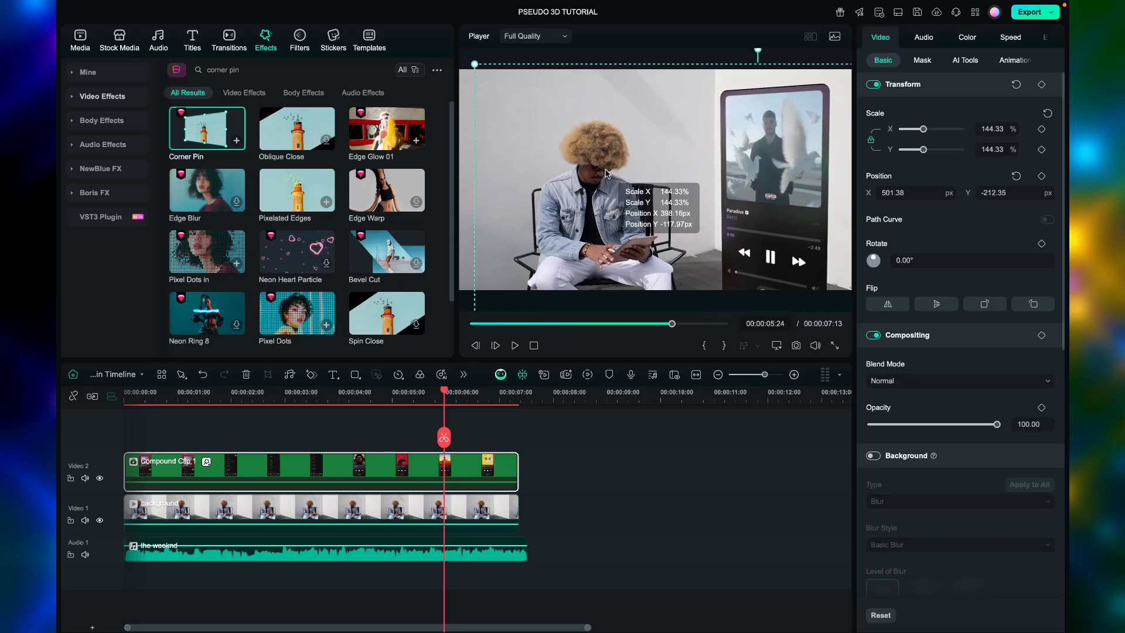
{"action": "left_click_drag", "start_coordinate": [443, 392], "coordinate": [295, 392]}
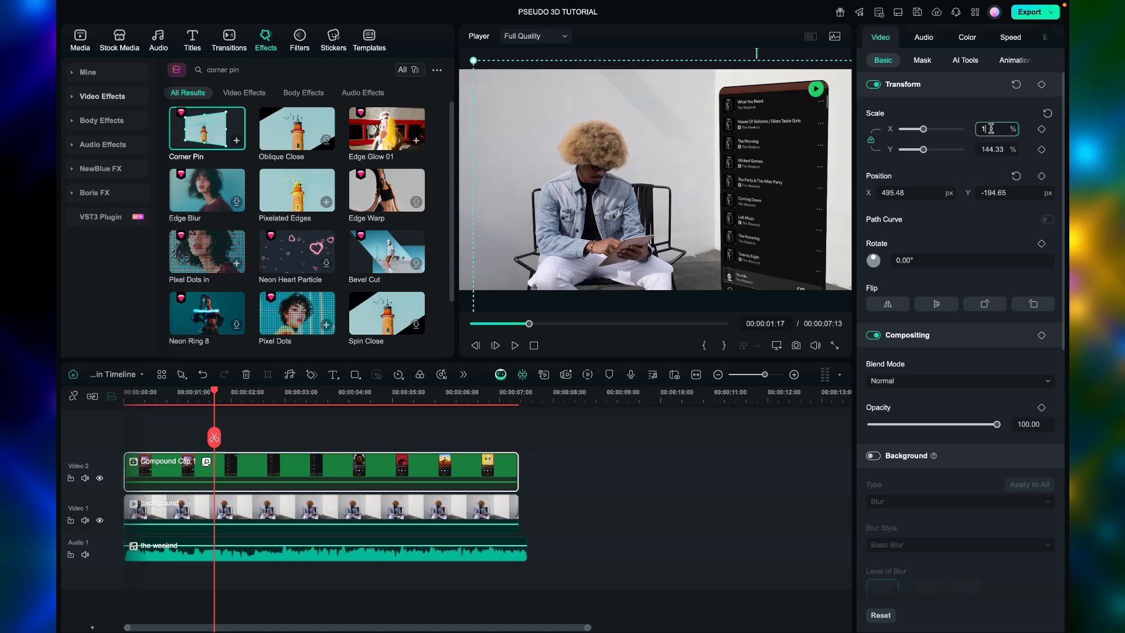
Fade the phone's bottom with a -73.37° line mask at 16.67% blur and keyframe a Corner Pin tilt
{"action": "left_click", "coordinate": [921, 60]}
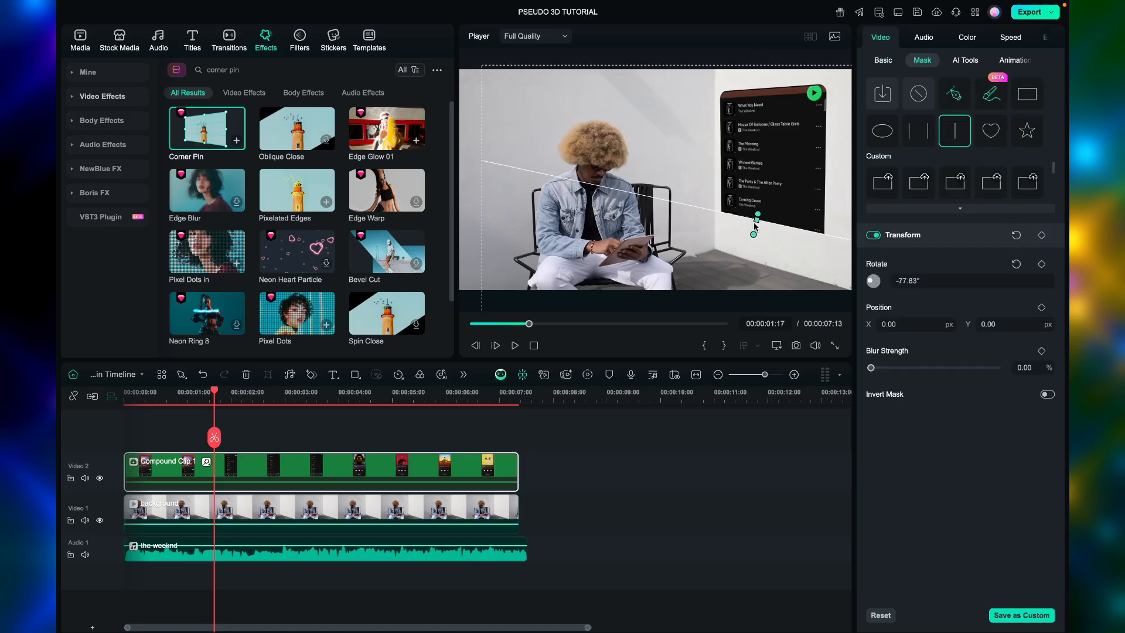
{"action": "left_click_drag", "start_coordinate": [757, 216], "coordinate": [747, 270]}
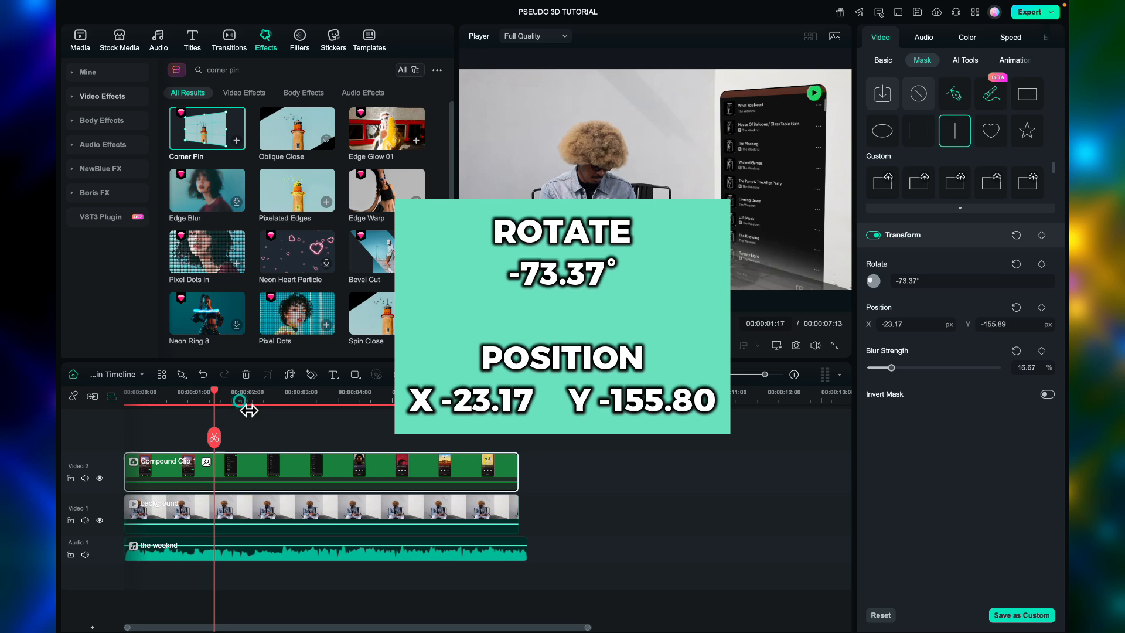
{"action": "mouse_move", "coordinate": [229, 410]}
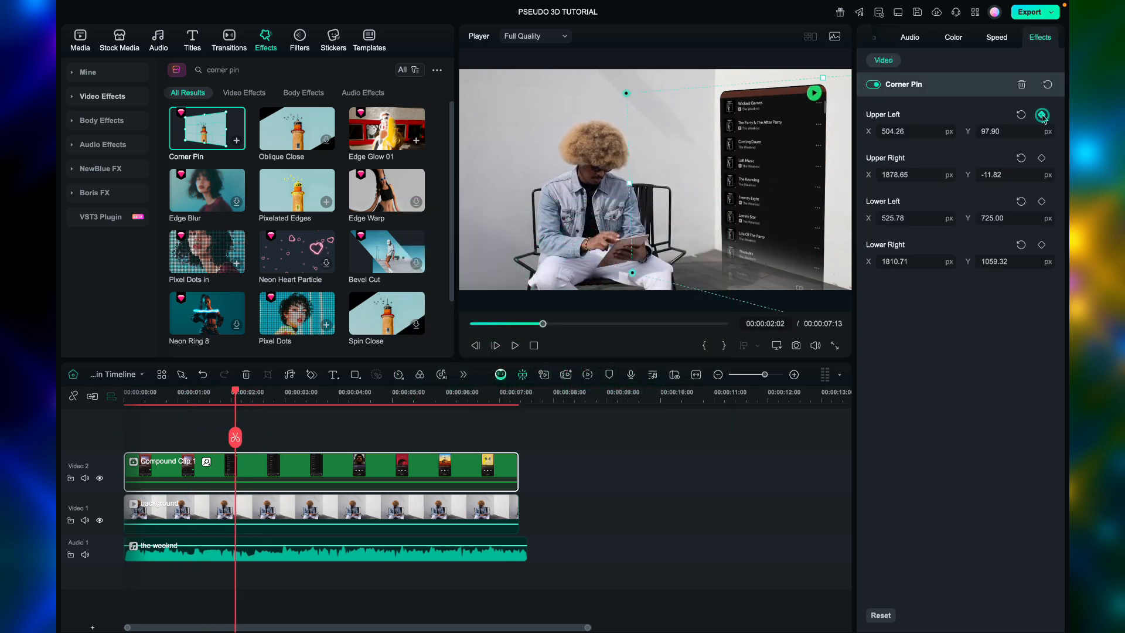
{"action": "left_click", "coordinate": [1042, 115]}
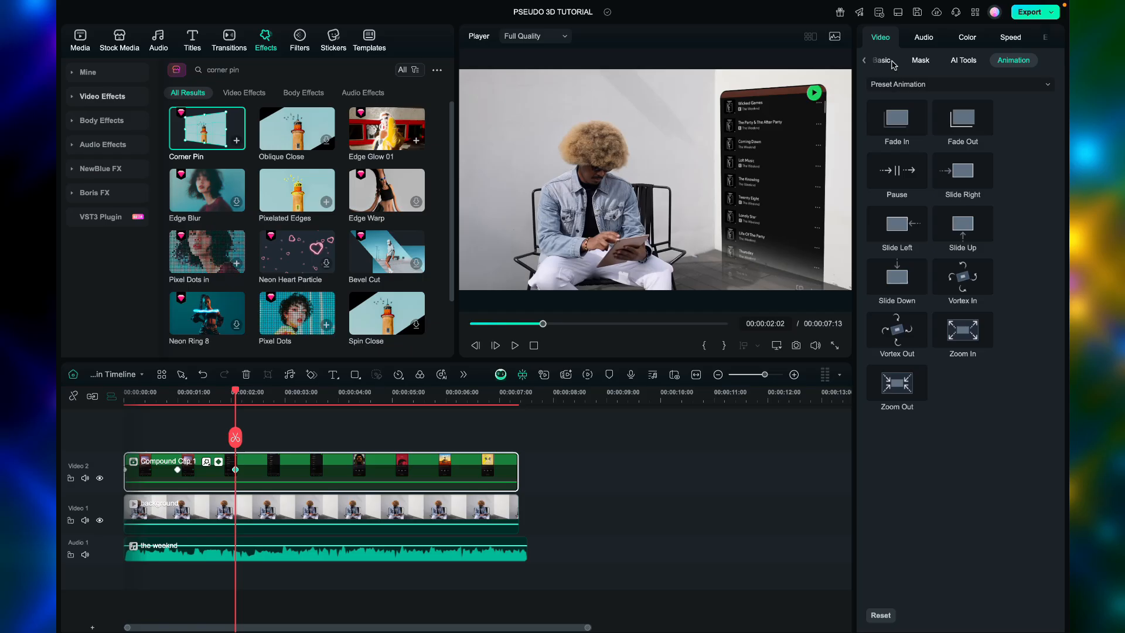
Add a green shadow at opacity 100, blur 26, and split both clips at 00:00:03:10
{"action": "left_click", "coordinate": [882, 60]}
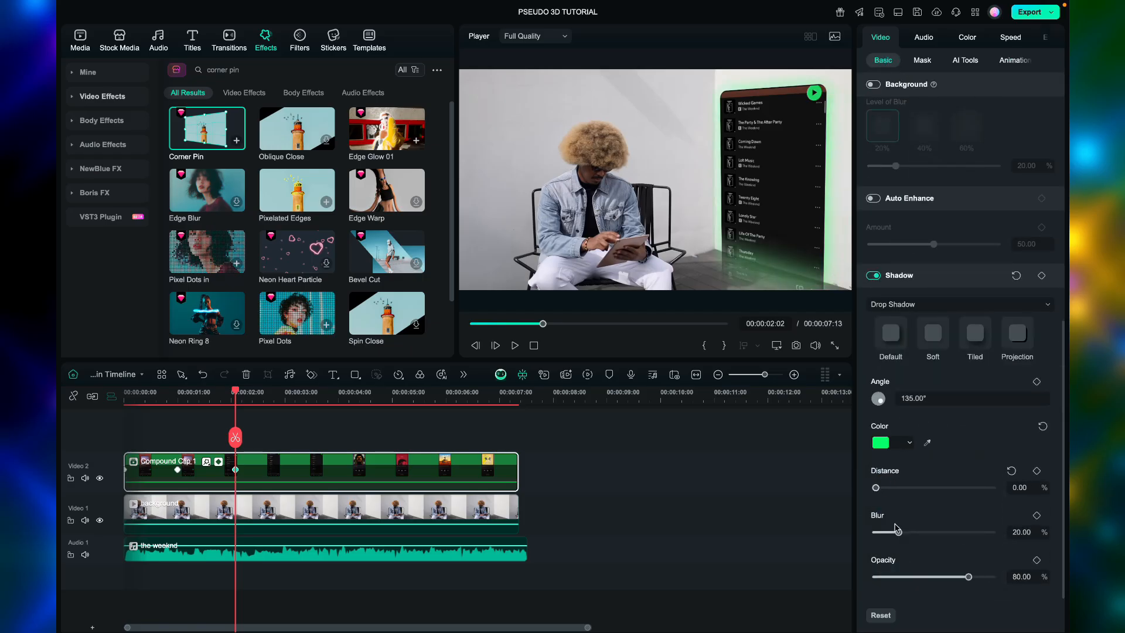
{"action": "left_click_drag", "start_coordinate": [896, 531], "coordinate": [888, 532]}
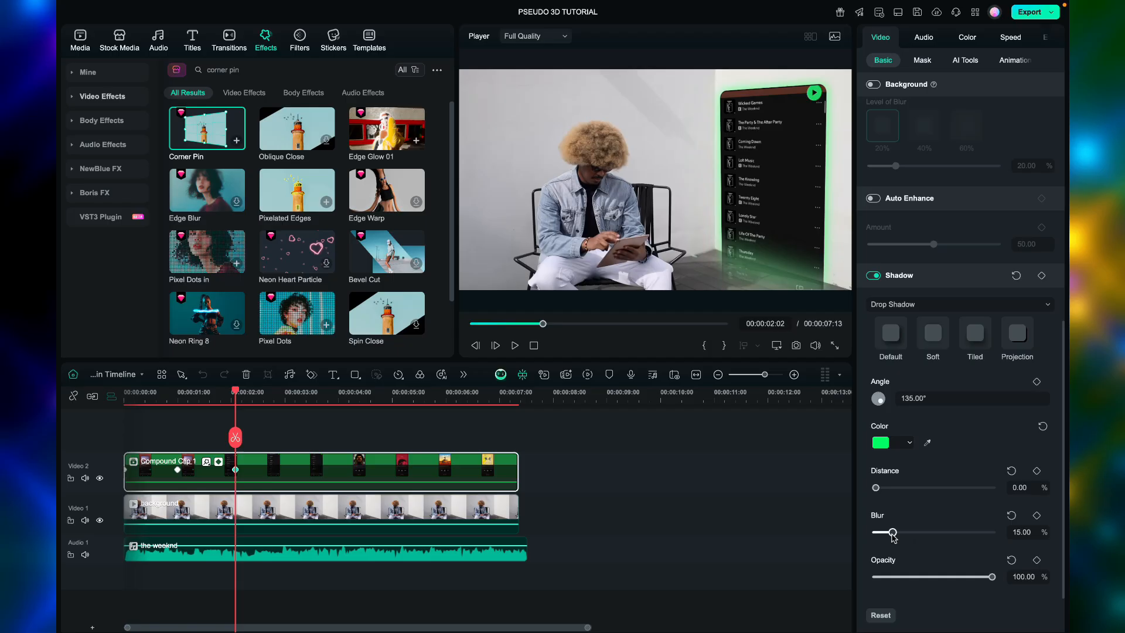
{"action": "left_click_drag", "start_coordinate": [887, 532], "coordinate": [911, 532]}
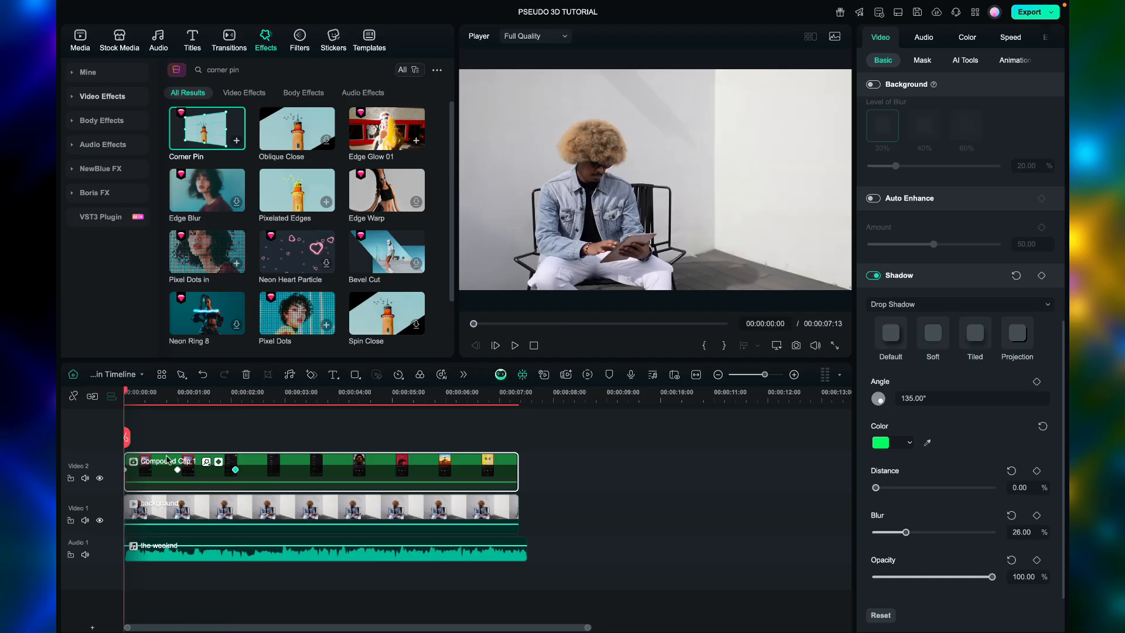
{"action": "left_click", "coordinate": [296, 392]}
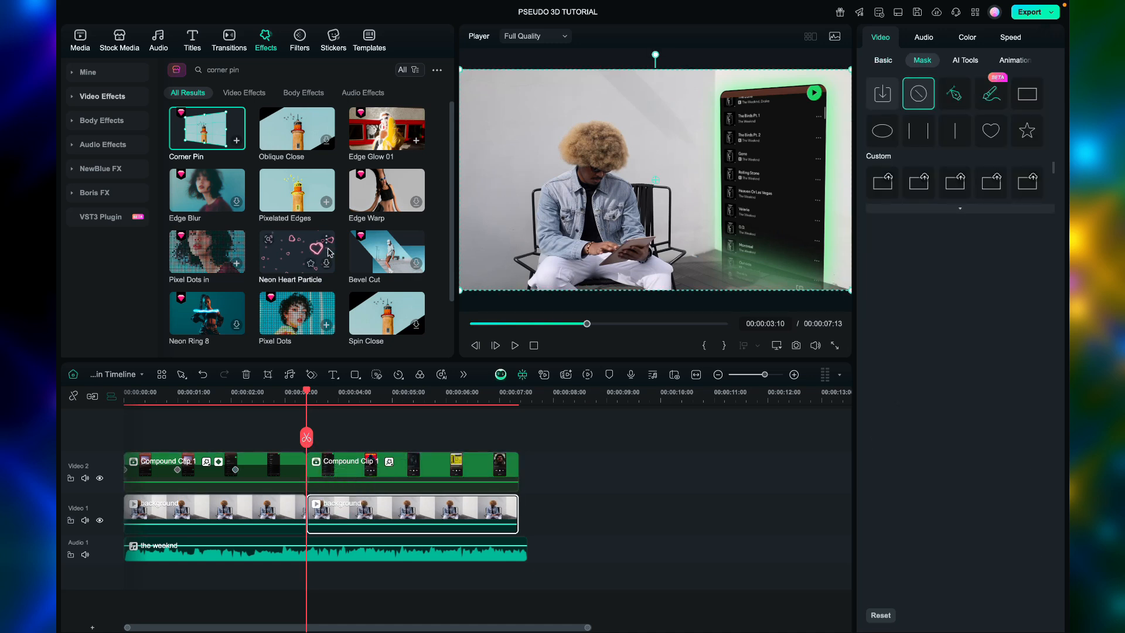
Apply Cyberpunk Effect 03 to the background's second half and adjust its strength
{"action": "type", "text": "cyberpunk"}
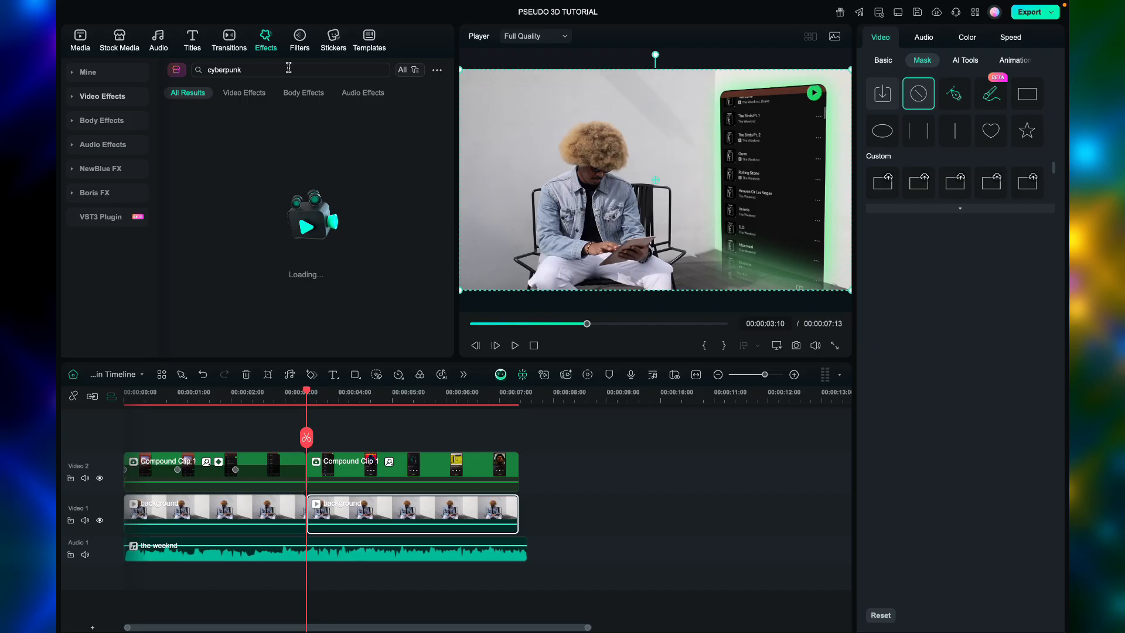
{"action": "double_click", "coordinate": [296, 129]}
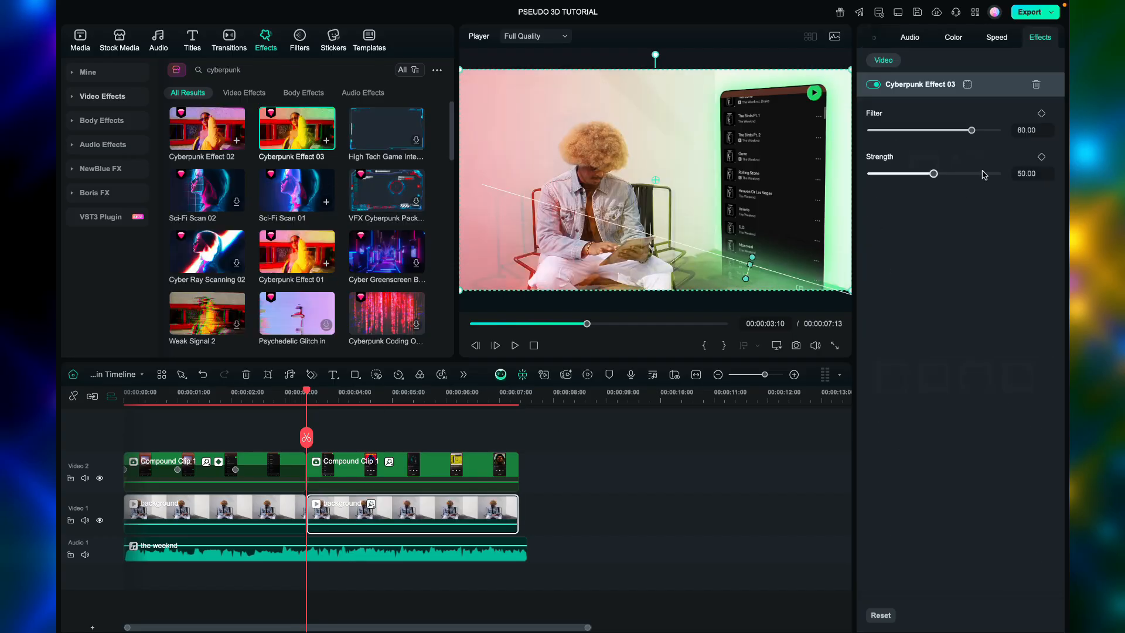
{"action": "left_click_drag", "start_coordinate": [913, 173], "coordinate": [931, 174]}
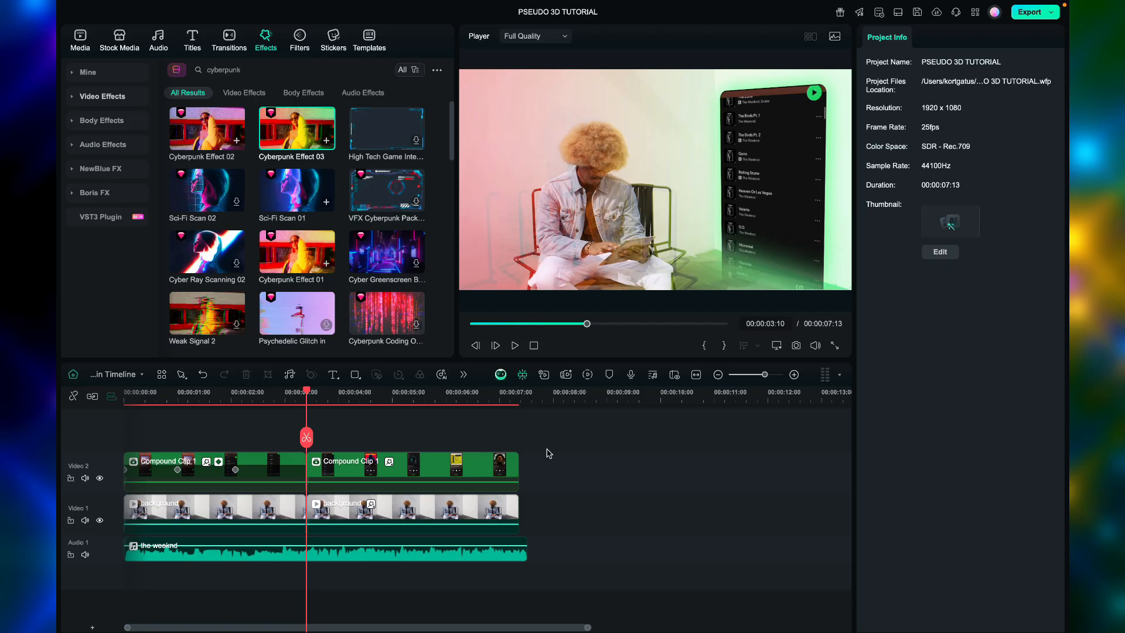
Search flash, pulse shake and highlight glow effects and apply Flash Lamp to the phone's second half
{"action": "type", "text": "flash lam"}
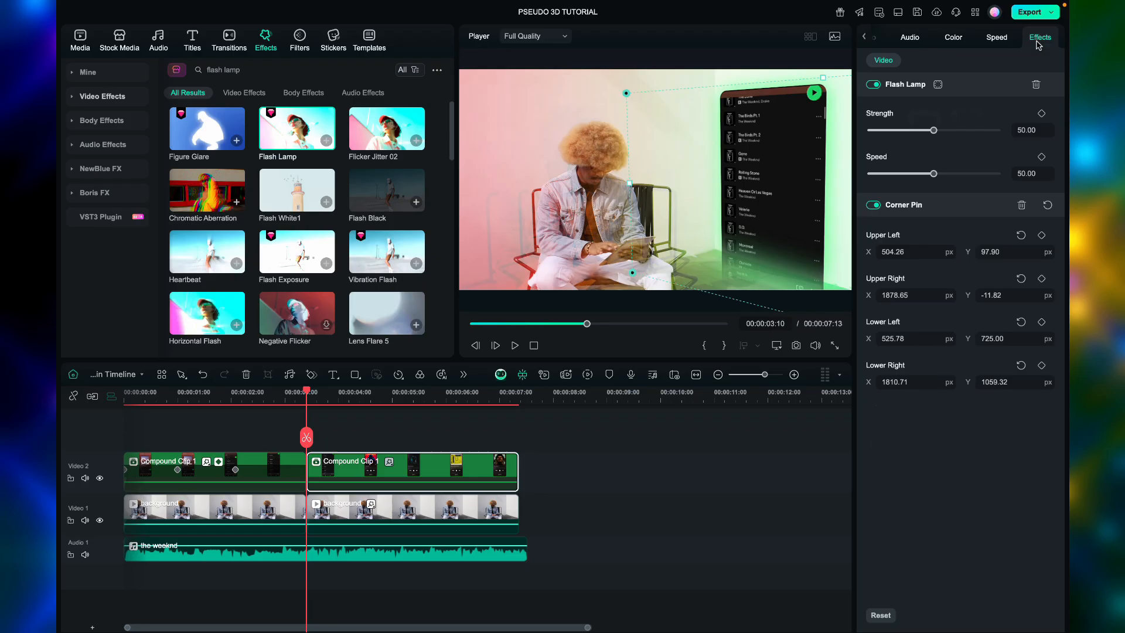
{"action": "type", "text": "pulse shake"}
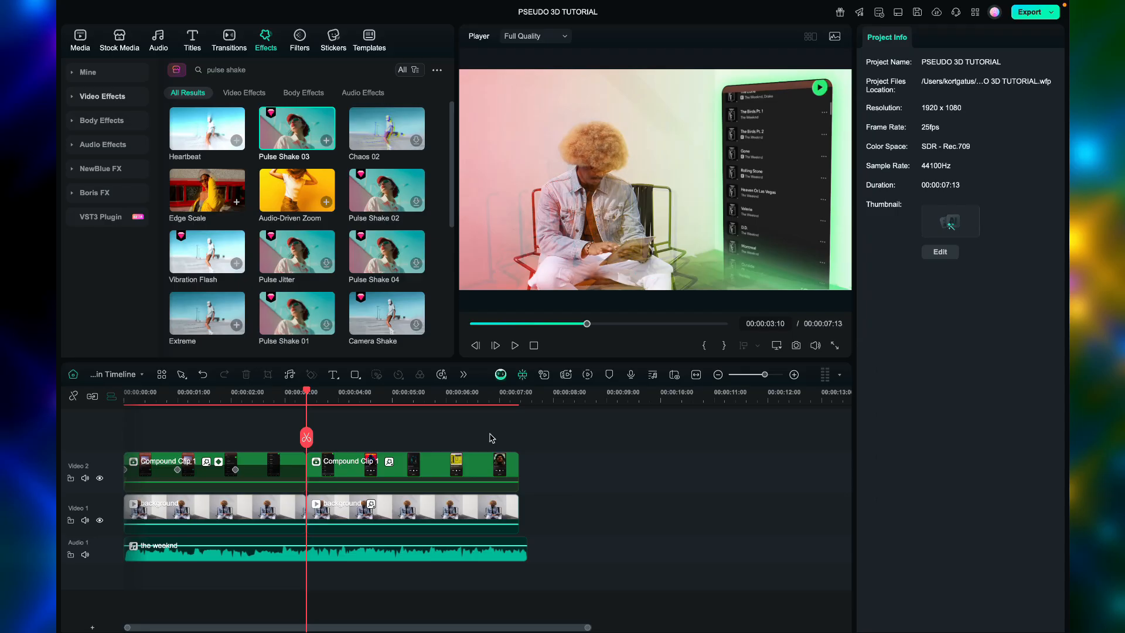
{"action": "type", "text": "highlight glow"}
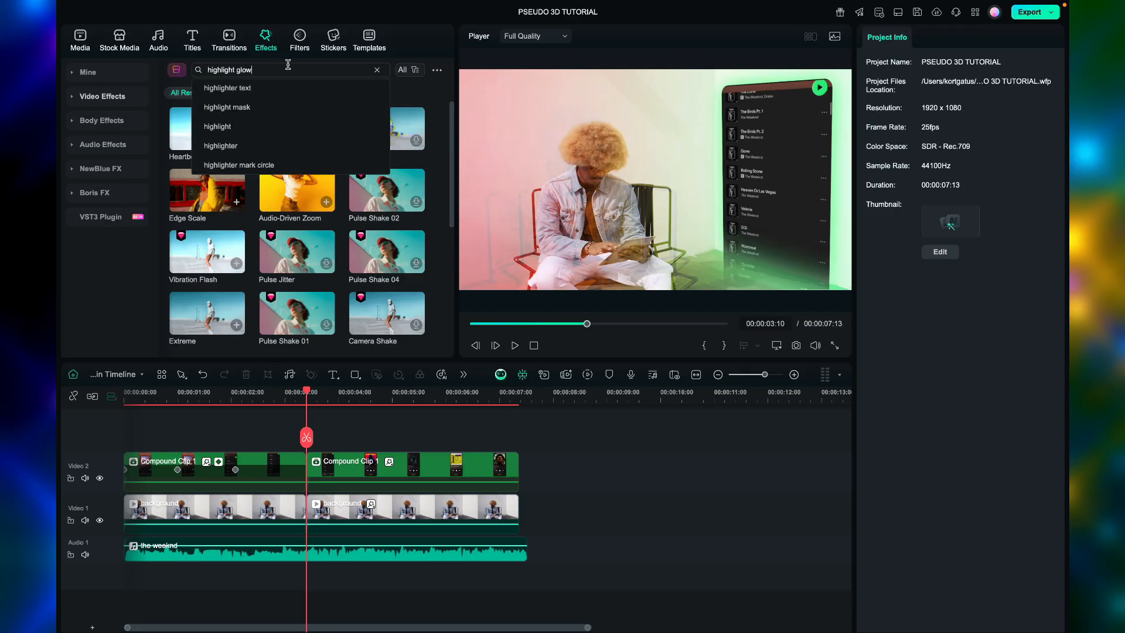
{"action": "key", "text": "enter"}
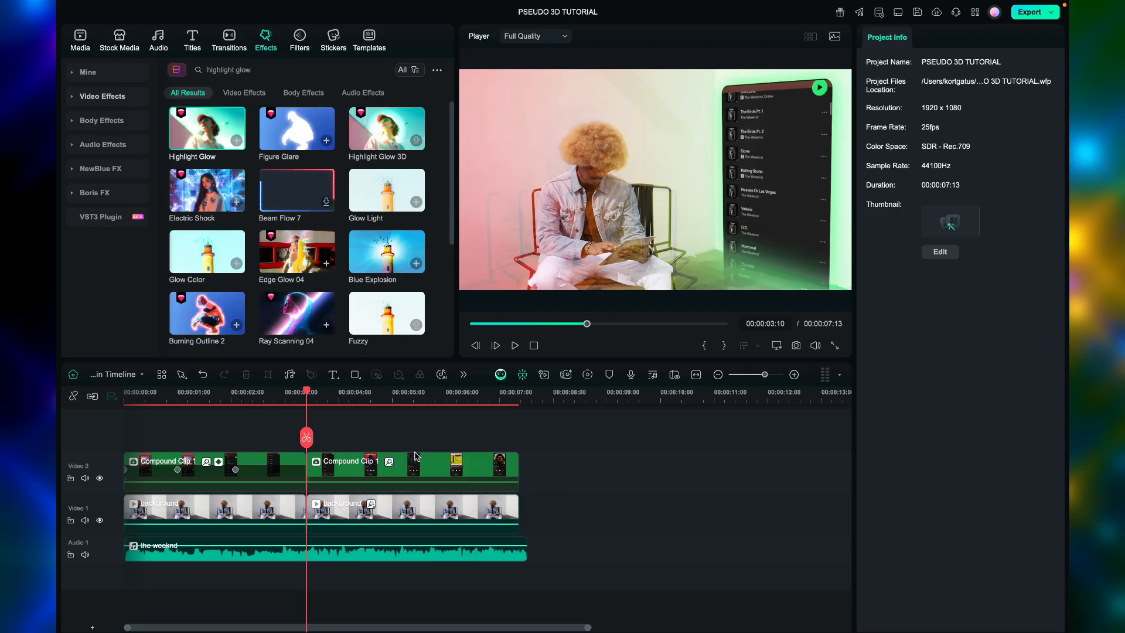
{"action": "left_click", "coordinate": [412, 471]}
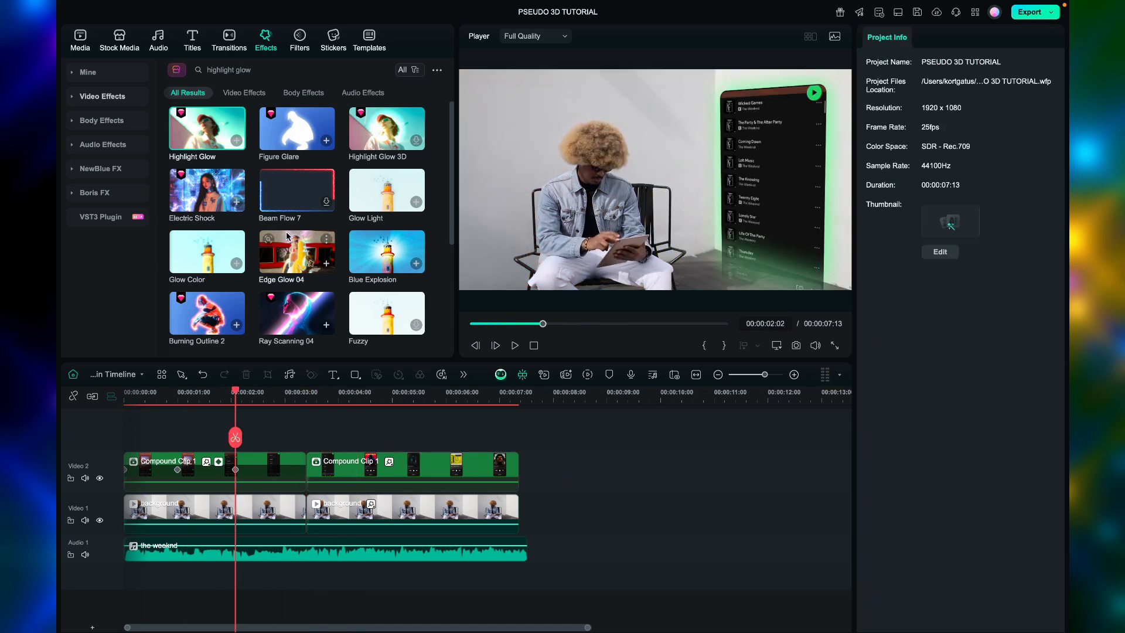
{"action": "left_click", "coordinate": [191, 40]}
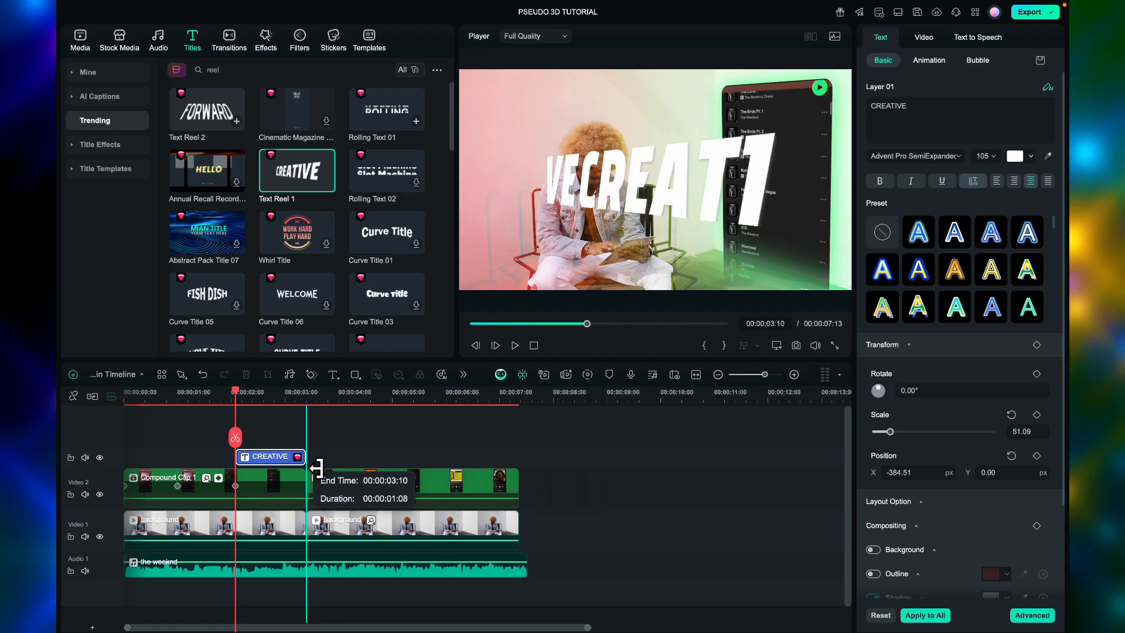
Set the Text Reel 1 title to 'The Weeknd', rotated 13.27°, scale 31, over the phone
{"action": "type", "text": "The Weeknd"}
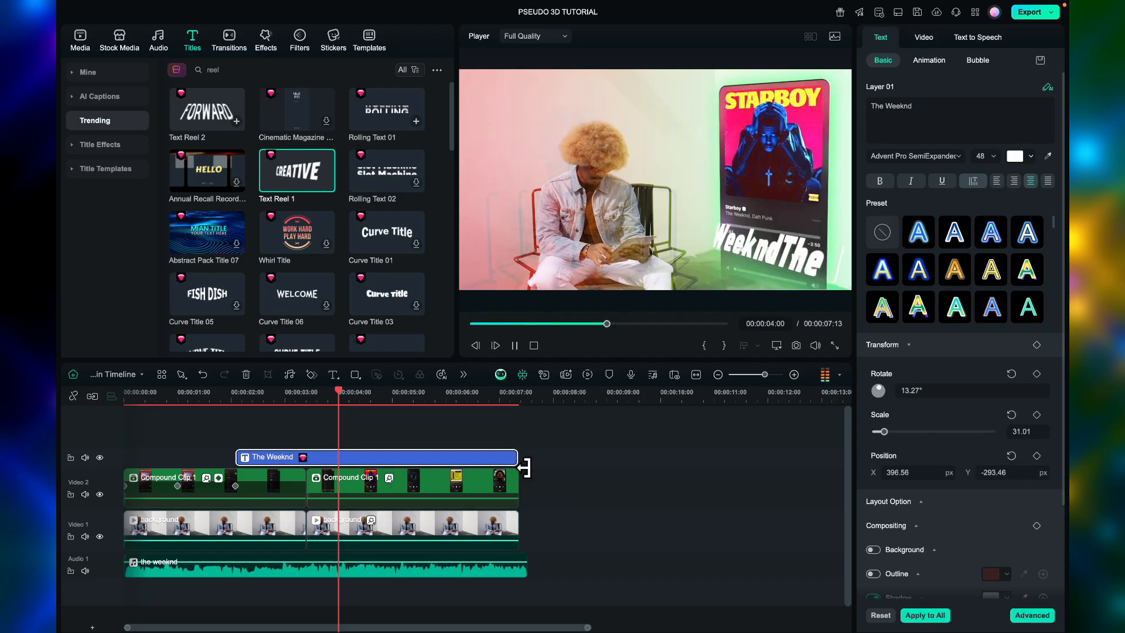
{"action": "left_click", "coordinate": [273, 392]}
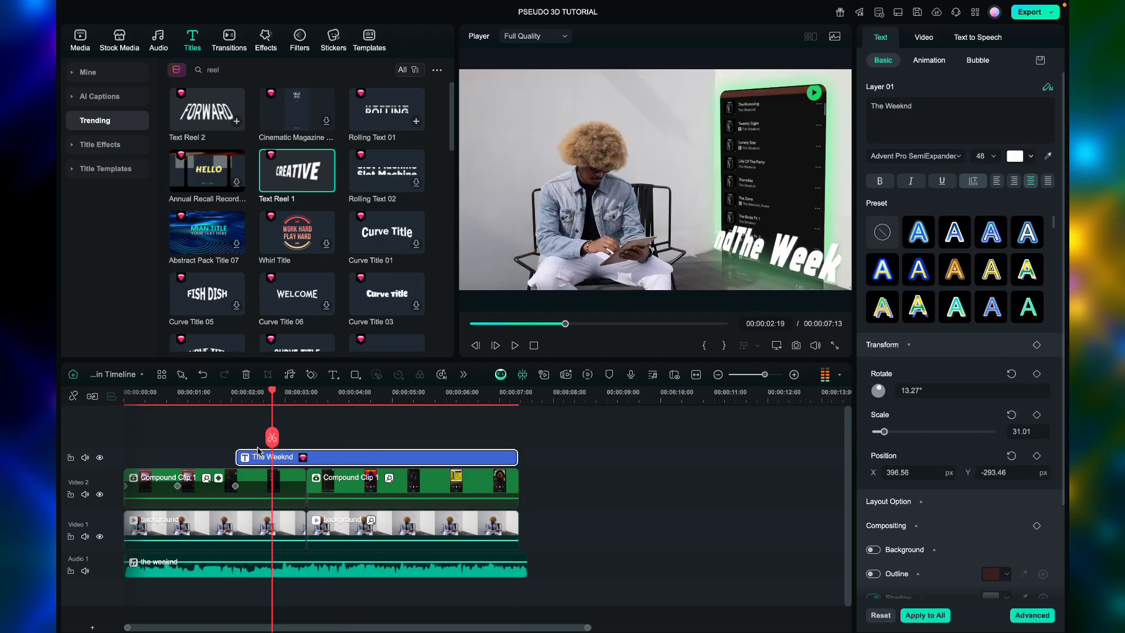
{"action": "left_click", "coordinate": [928, 59]}
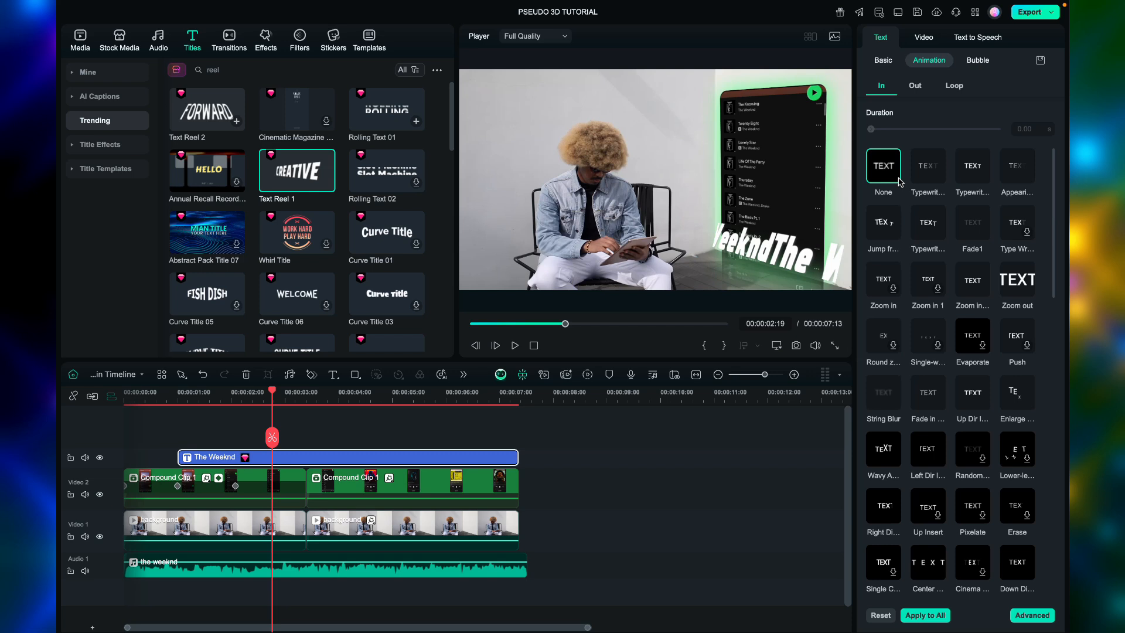